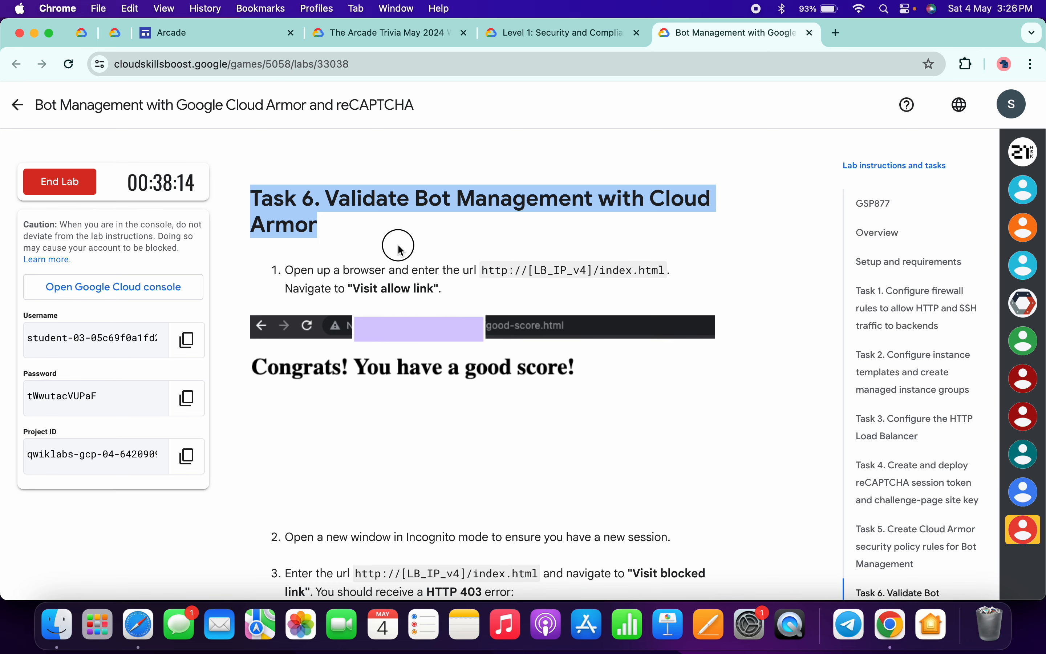
- Scroll to the Task 6 log-verification steps and search the console for 'Cloud Armor policies'
drag(397, 244, 527, 406)
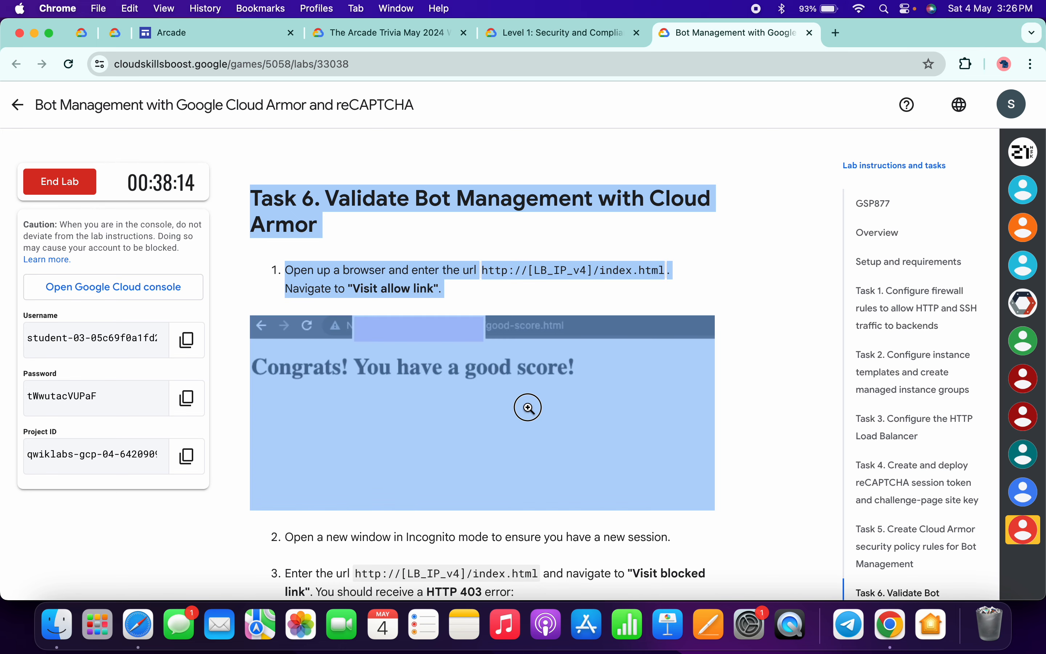
scroll(down, 3)
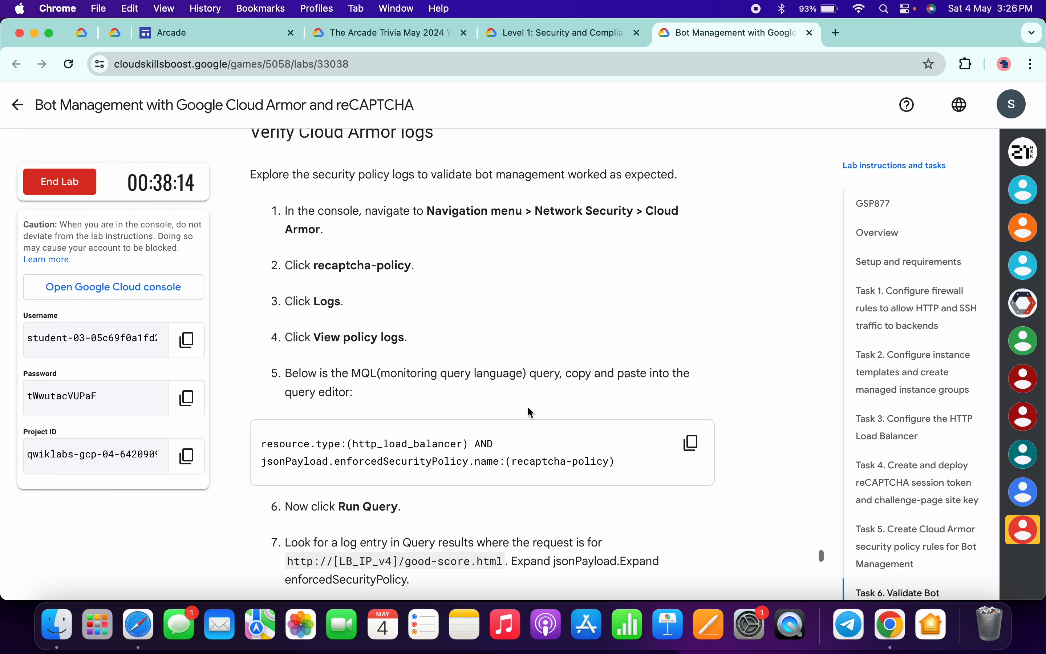
mouse_move(584, 336)
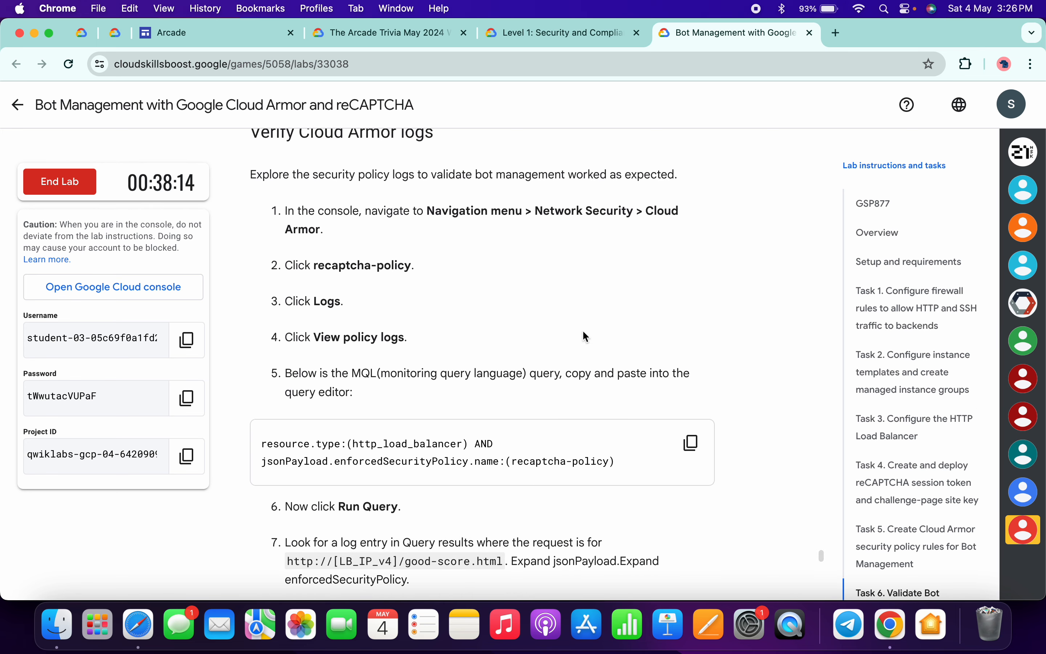
text(Cloud Armor policies)
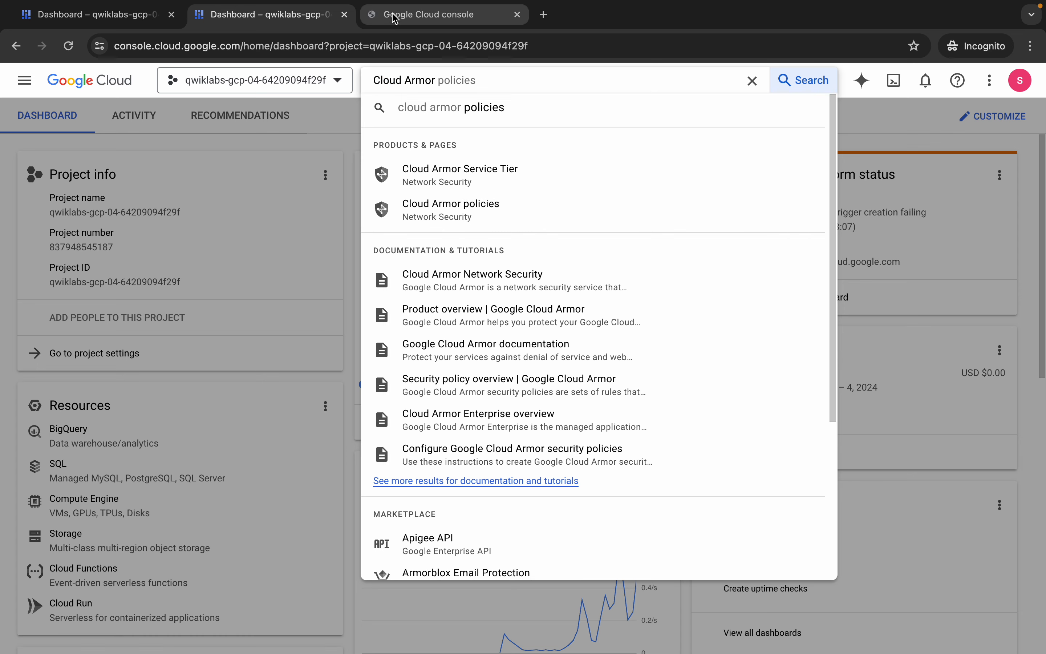
- From Cloud Armor policies, open recaptcha-policy's Logs section and view its policy logs
click(450, 204)
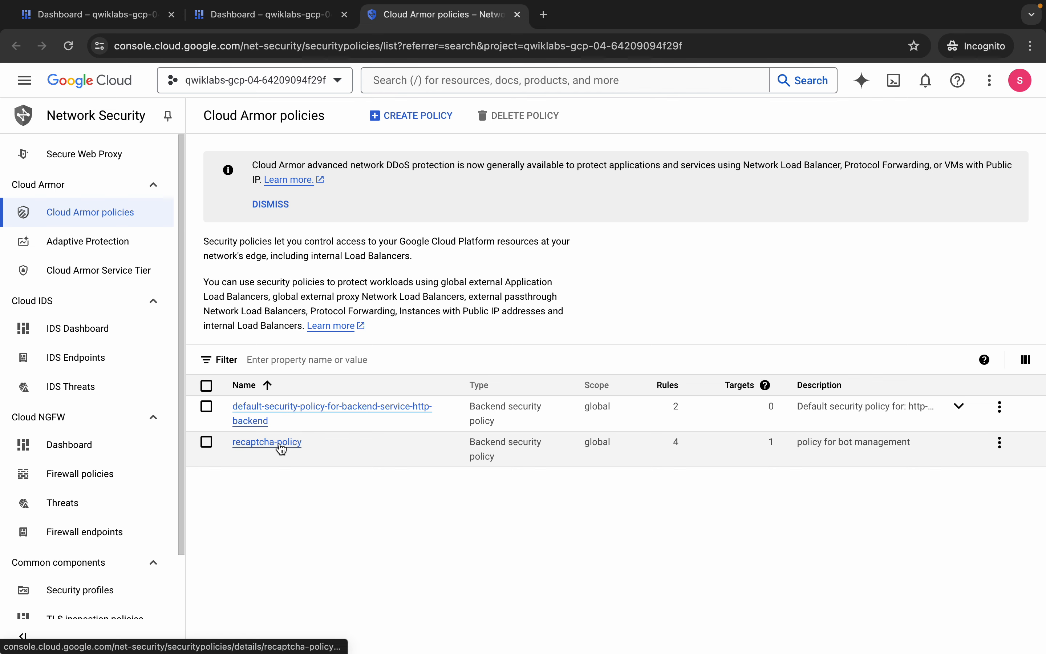
click(266, 441)
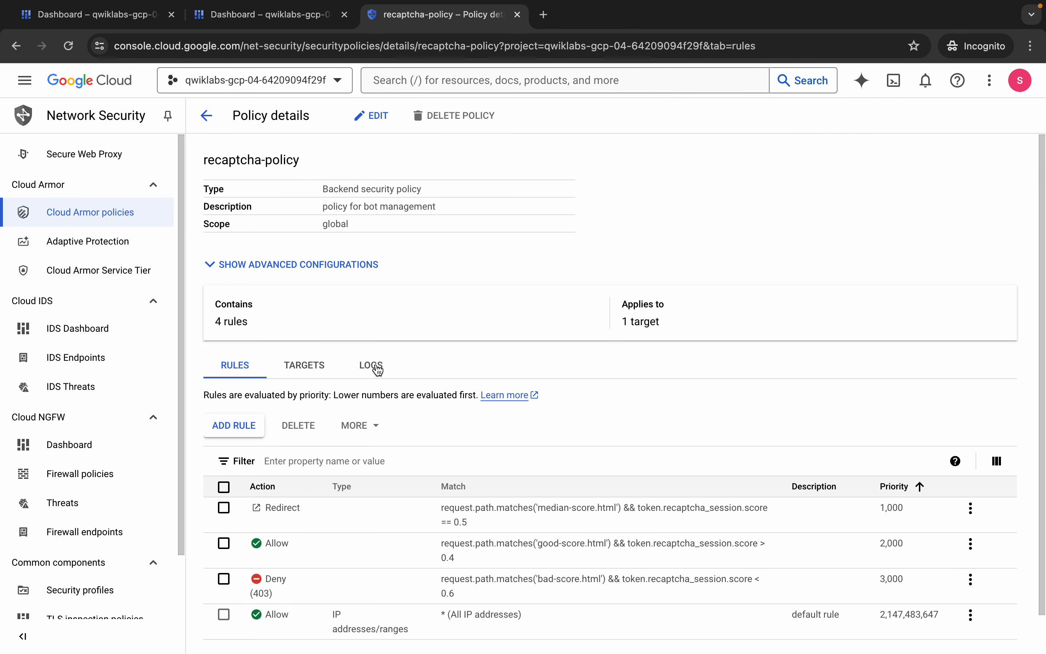
click(370, 365)
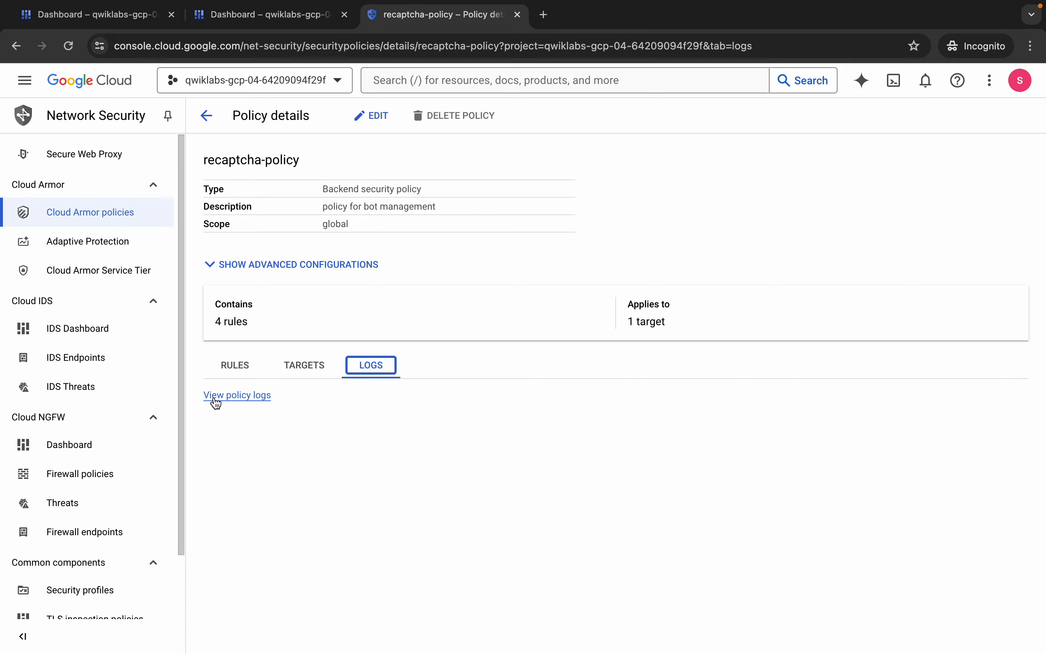
click(237, 394)
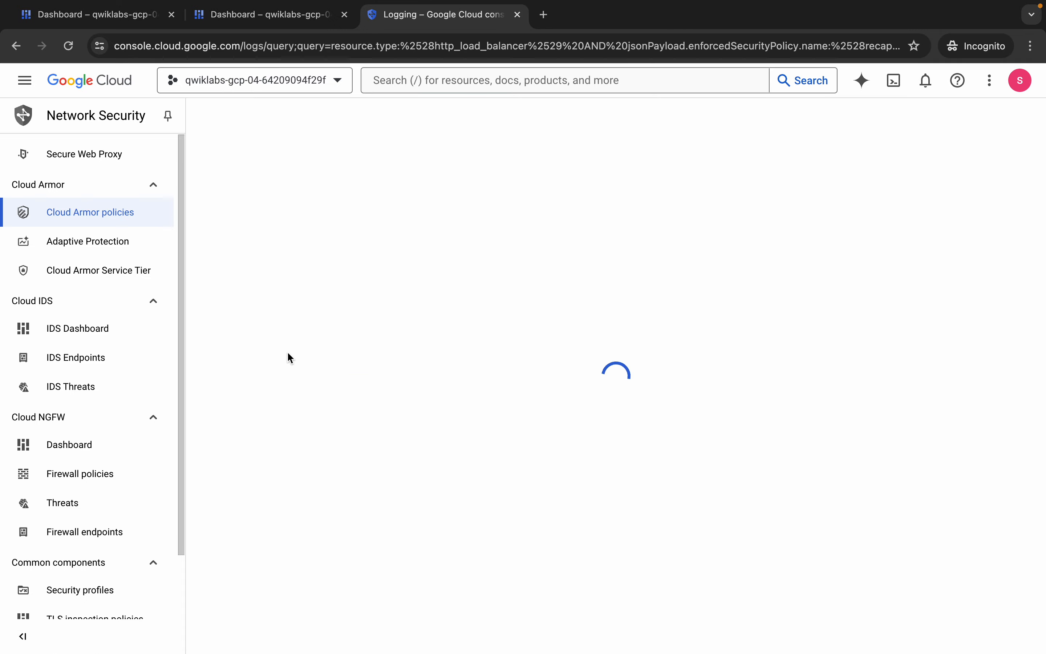
- Dismiss the alerts callout and run the recaptcha-policy log query in Logs Explorer
click(734, 32)
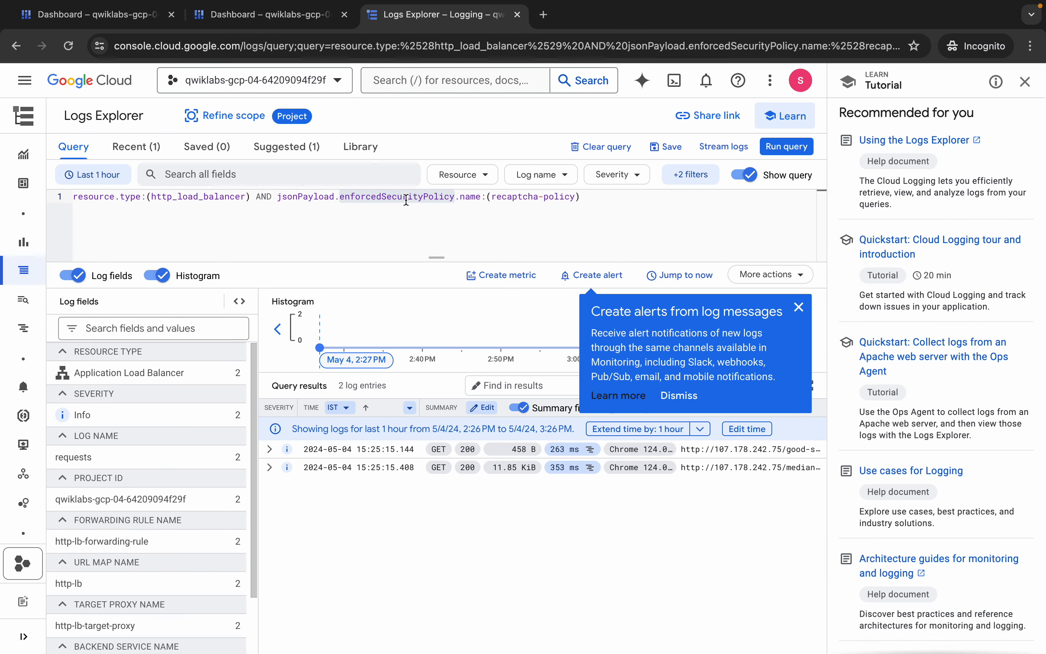
mouse_move(798, 307)
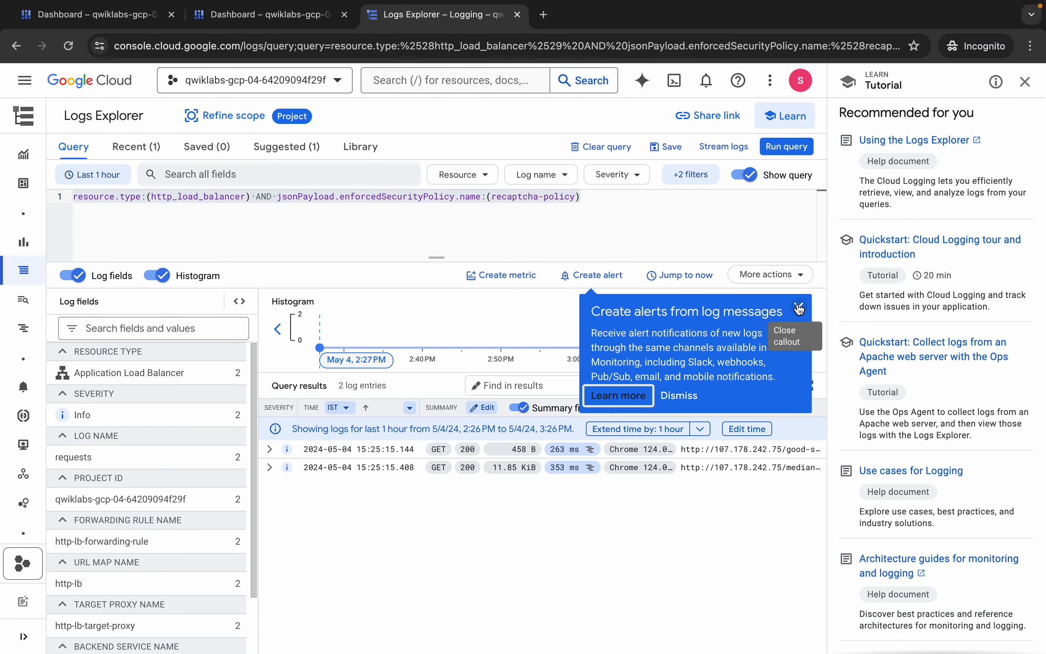
click(798, 308)
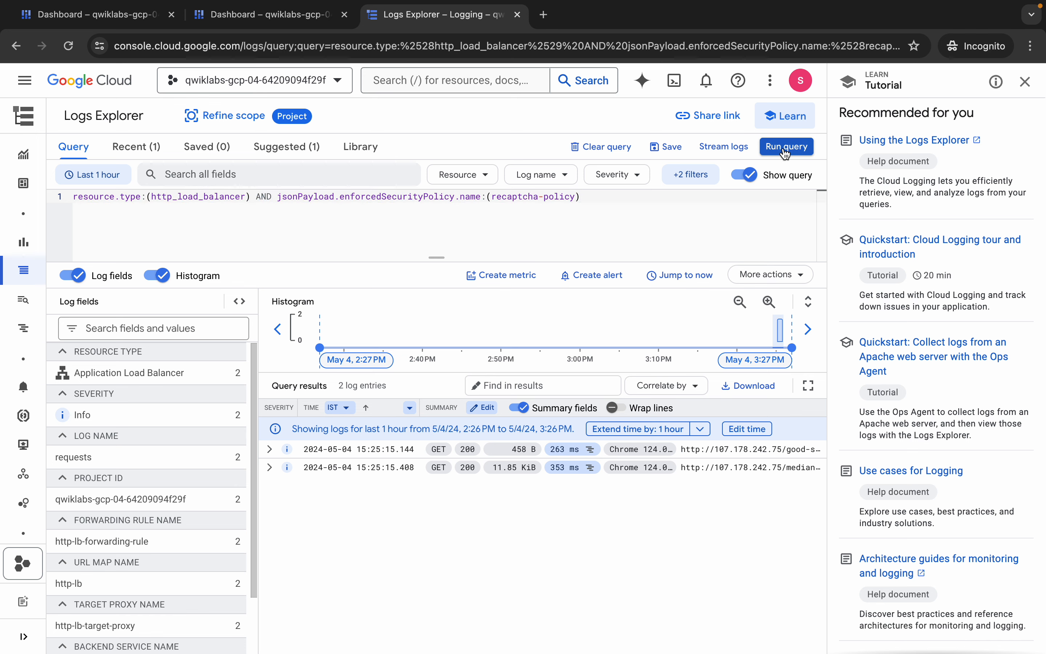
click(785, 146)
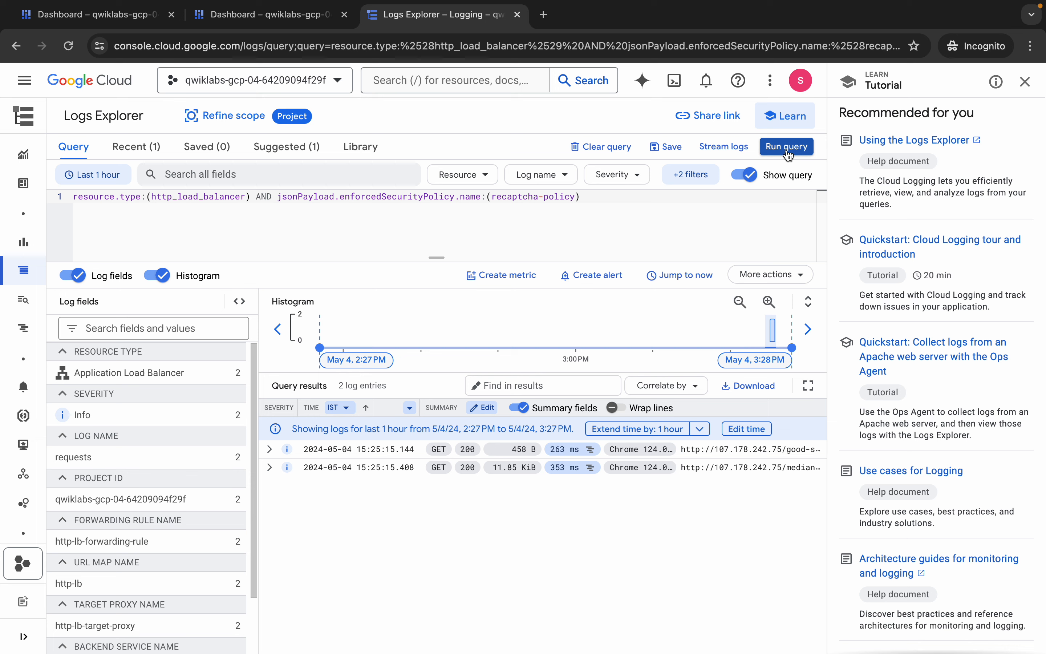
mouse_move(651, 129)
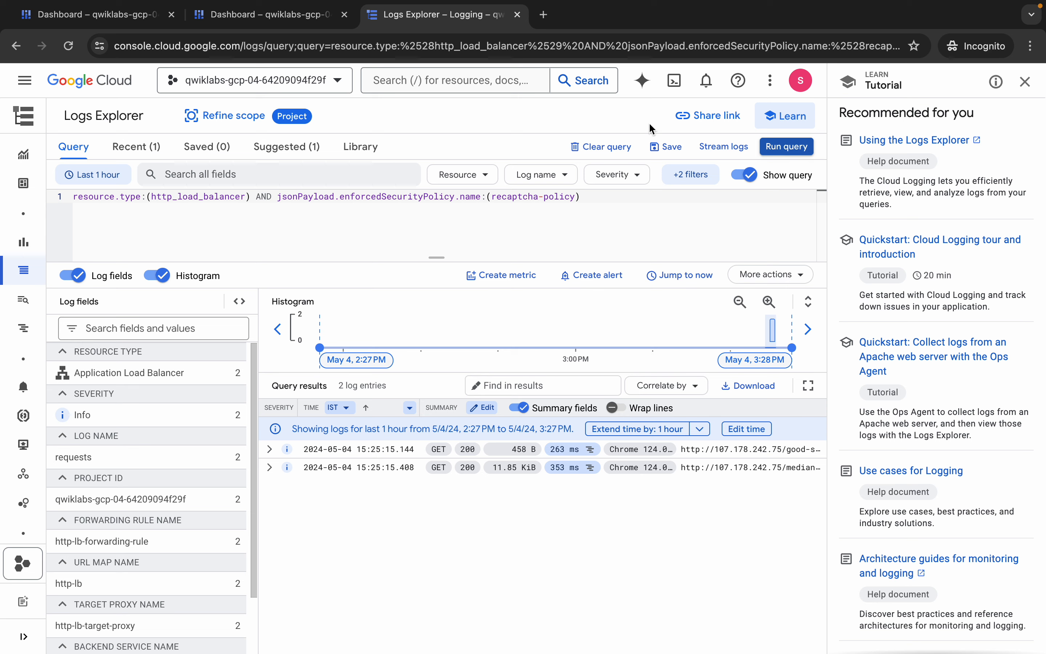
- From the Cloud Shell tab, open the load balancer's index.html main page
click(94, 14)
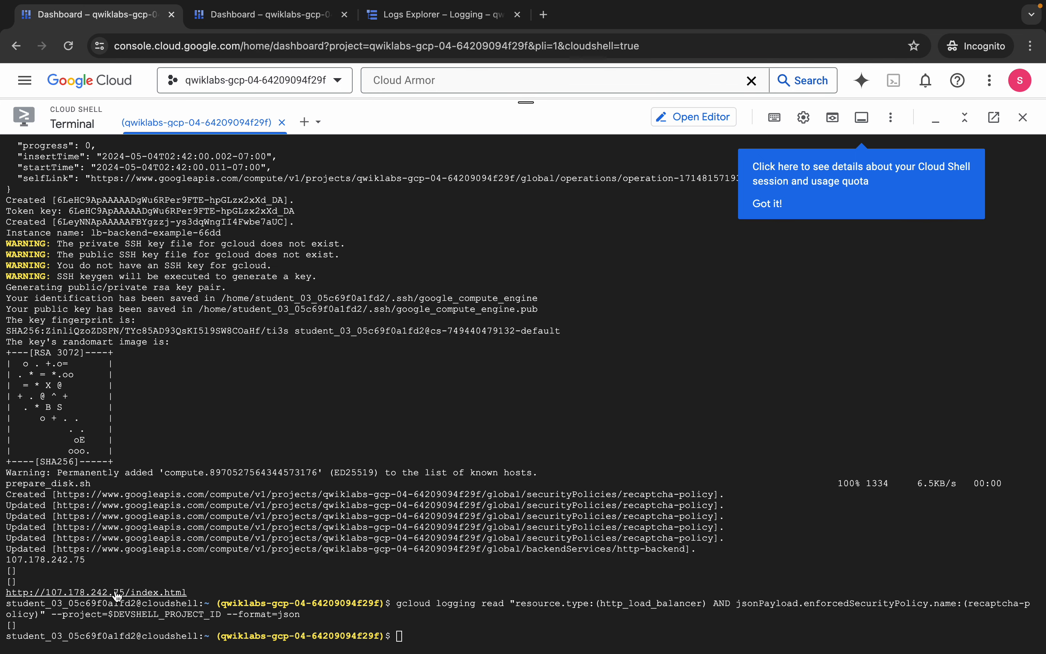
click(96, 593)
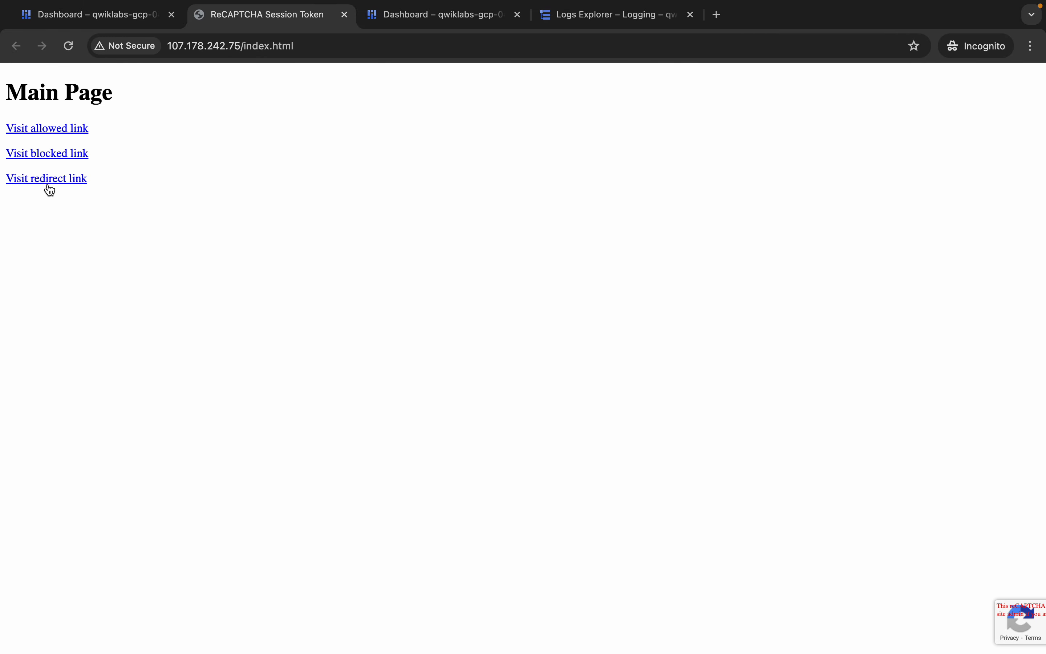
mouse_move(45, 178)
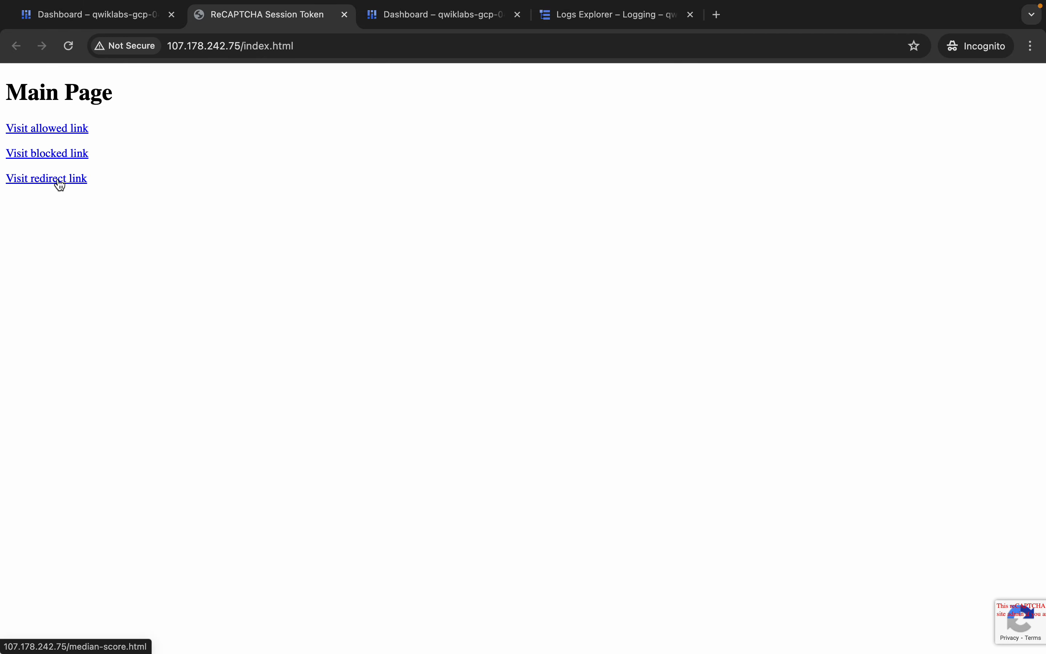
- Follow the redirect link and pass the reCAPTCHA by selecting motorcycles, then bicycles, reaching median-score.html
click(46, 178)
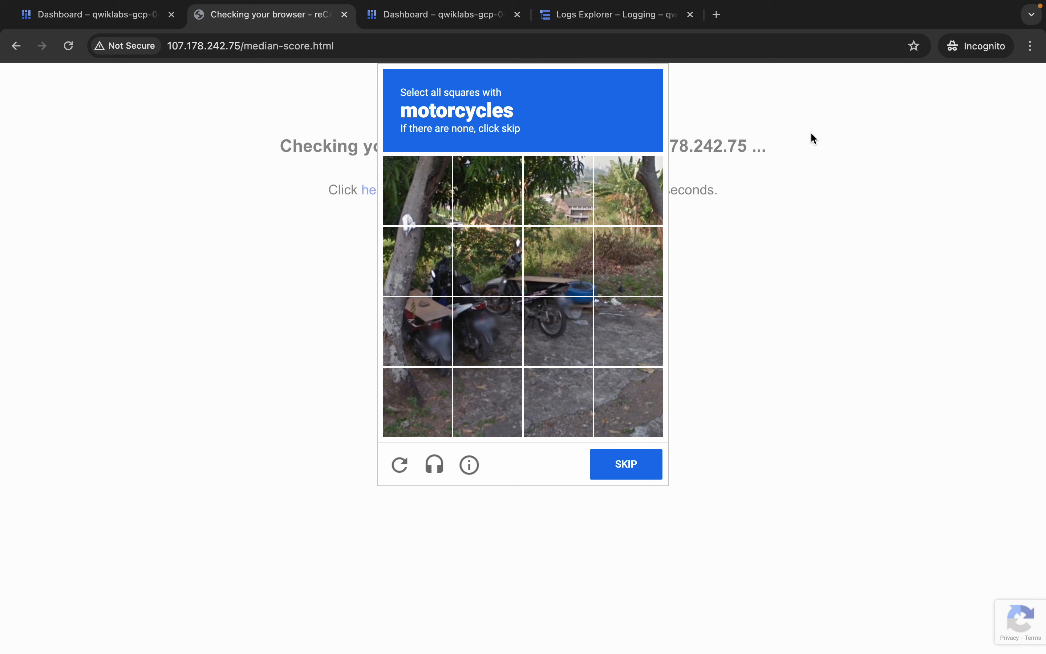
mouse_move(490, 274)
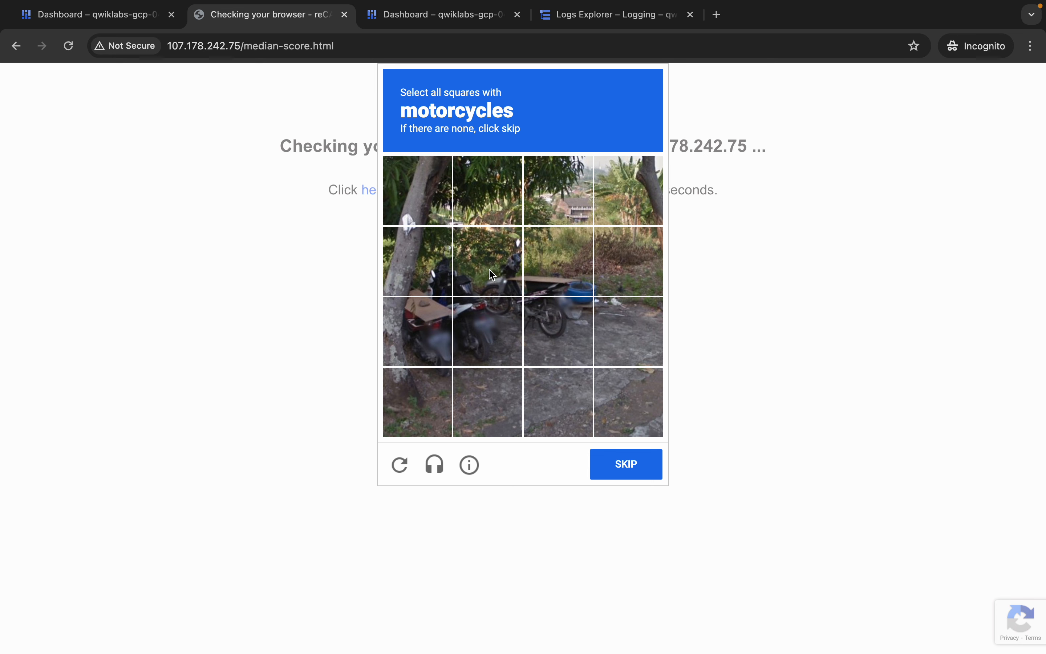
click(486, 260)
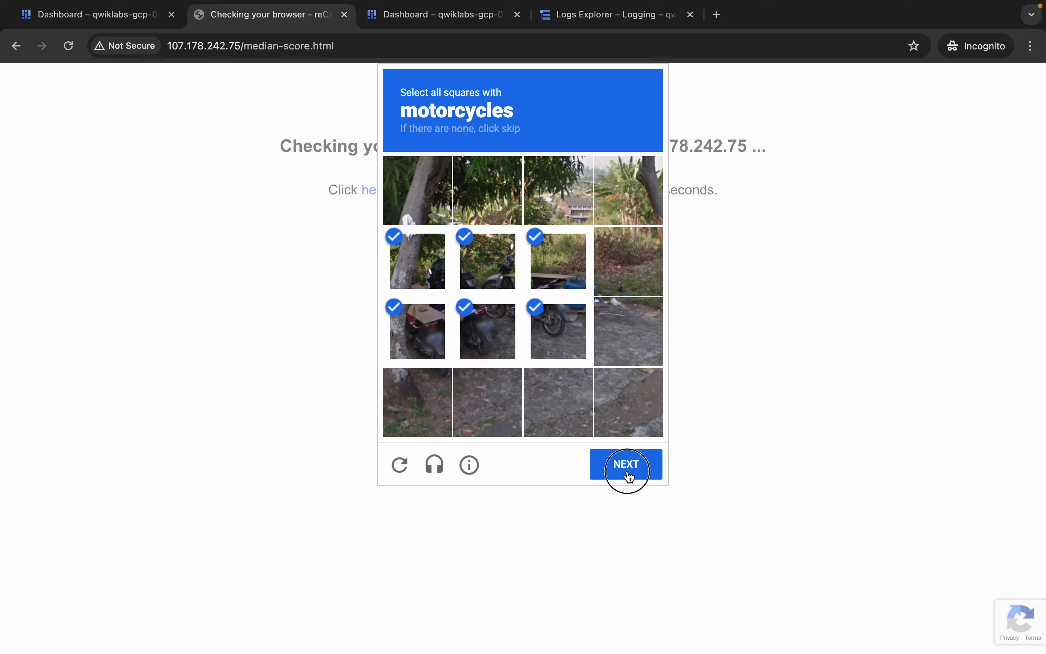
click(625, 463)
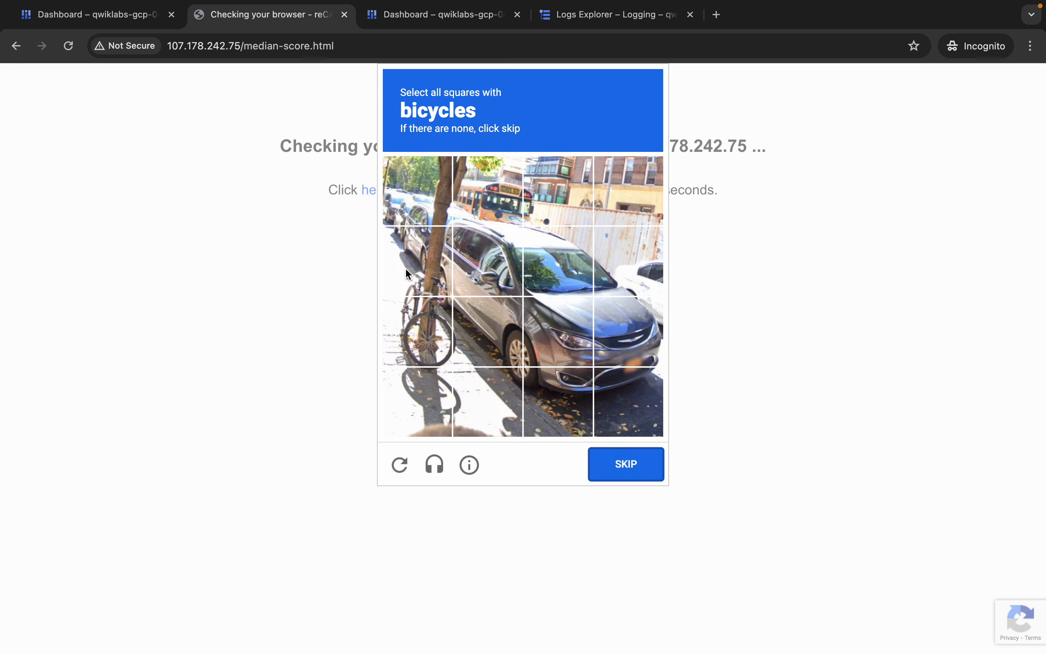
click(418, 331)
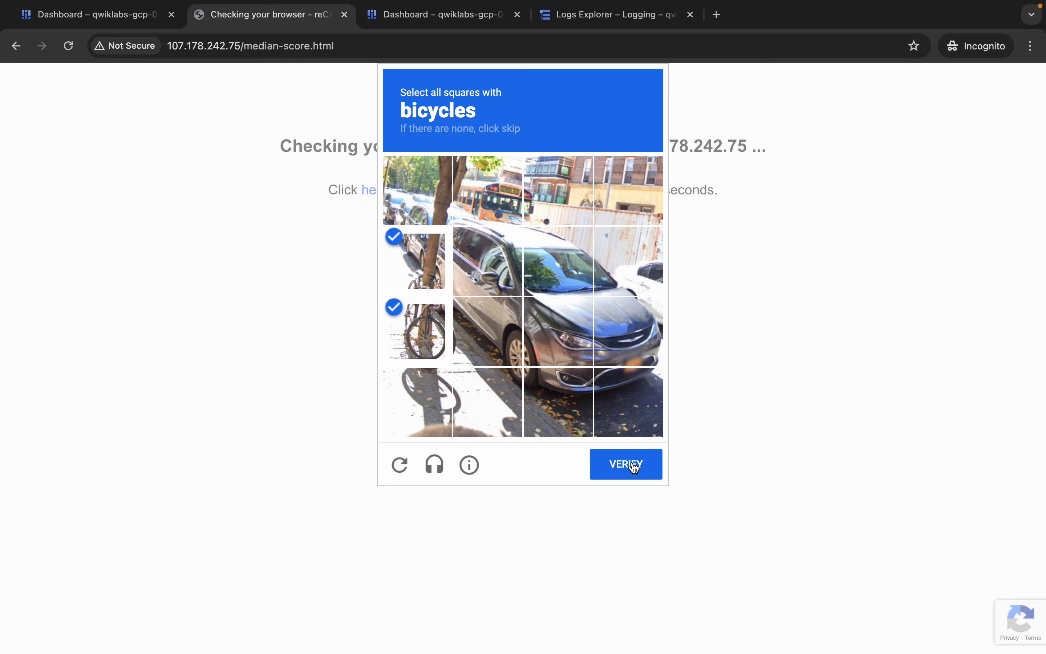
click(625, 463)
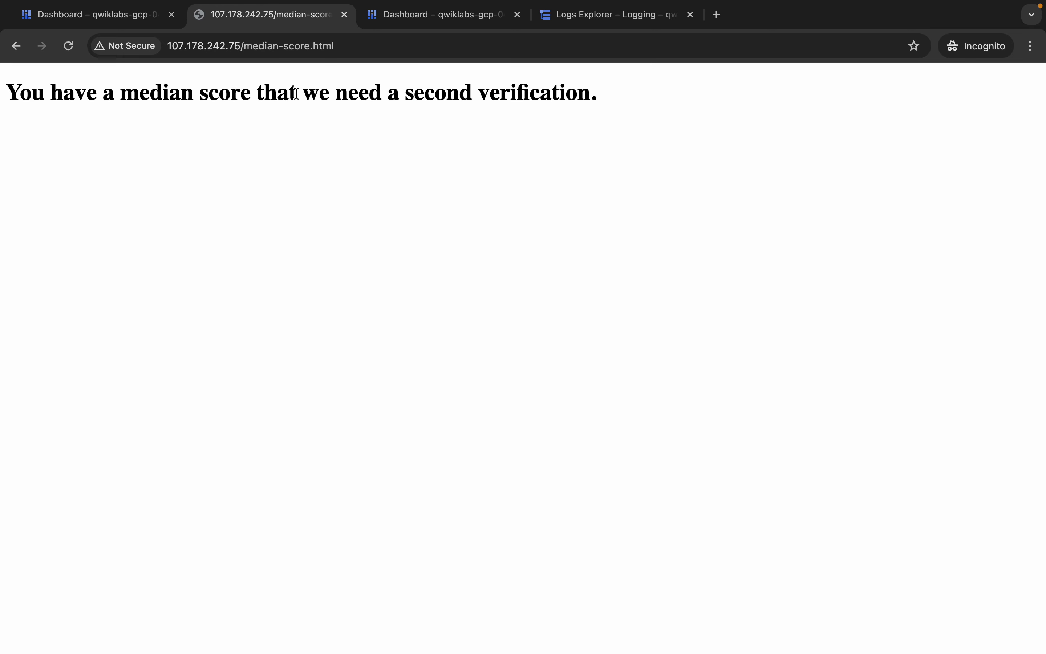
drag(7, 93, 594, 93)
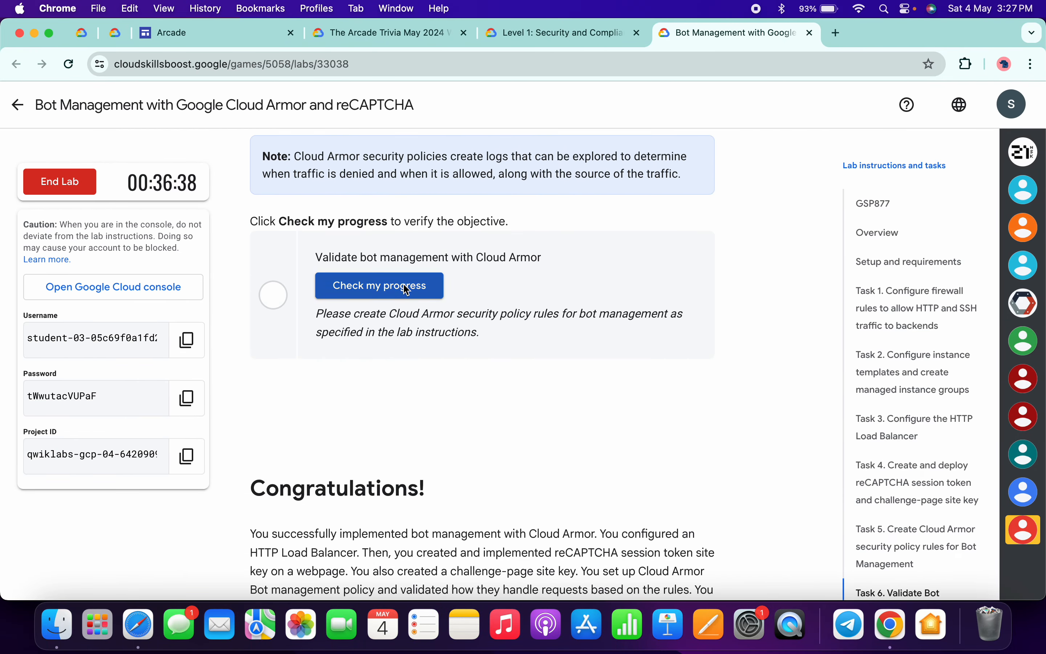
- Run 'Check my progress' for Validate bot management with Cloud Armor until the green tick appears
click(379, 285)
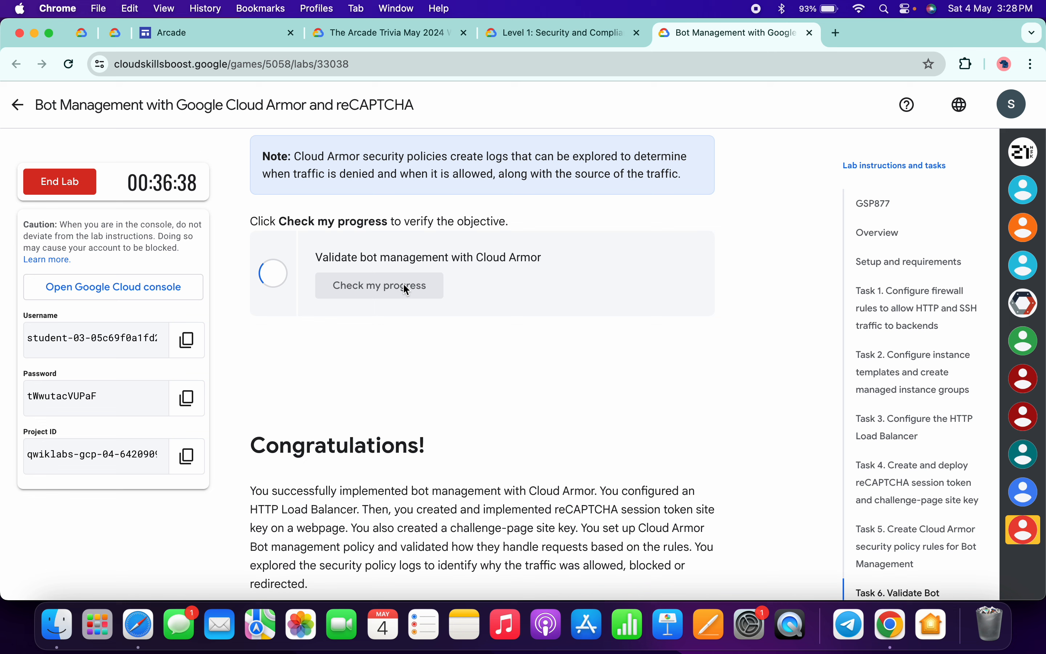
click(379, 286)
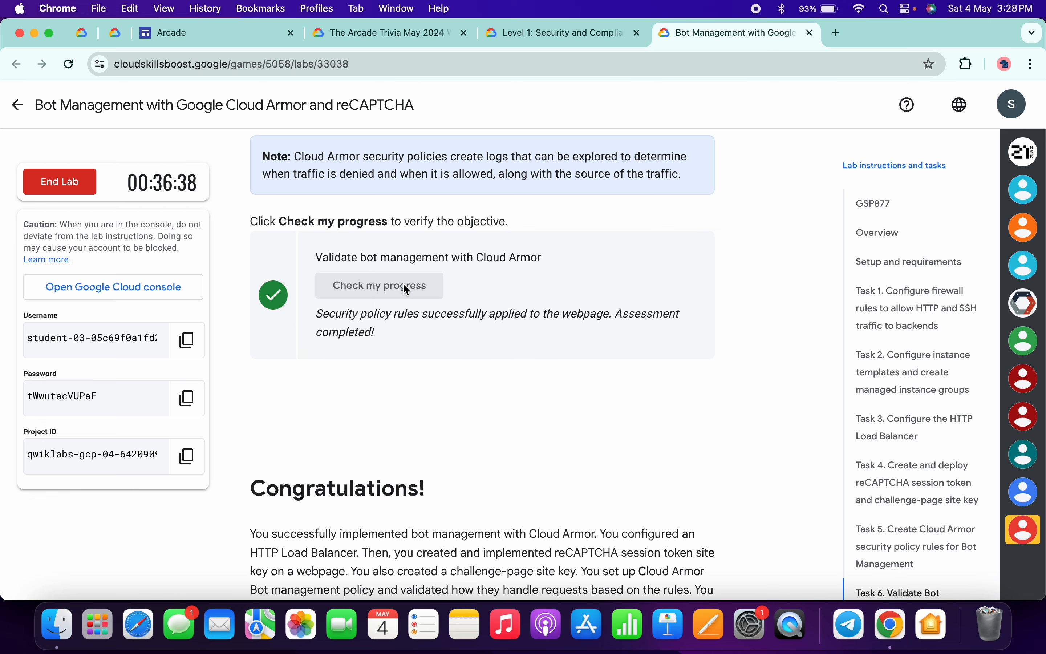